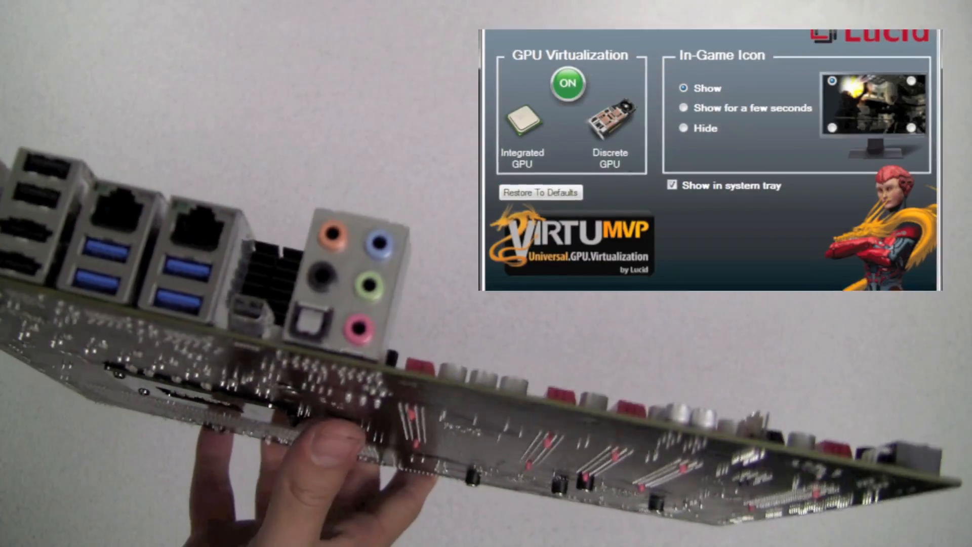
# Show the Performance settings with HyperFormance and Virtual Vsync both enabled.
pyautogui.click(556, 36)
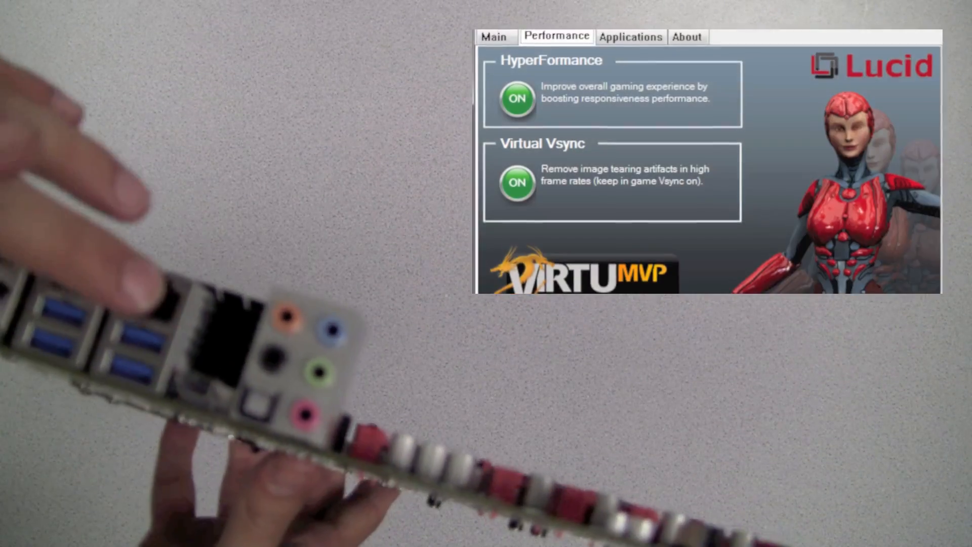